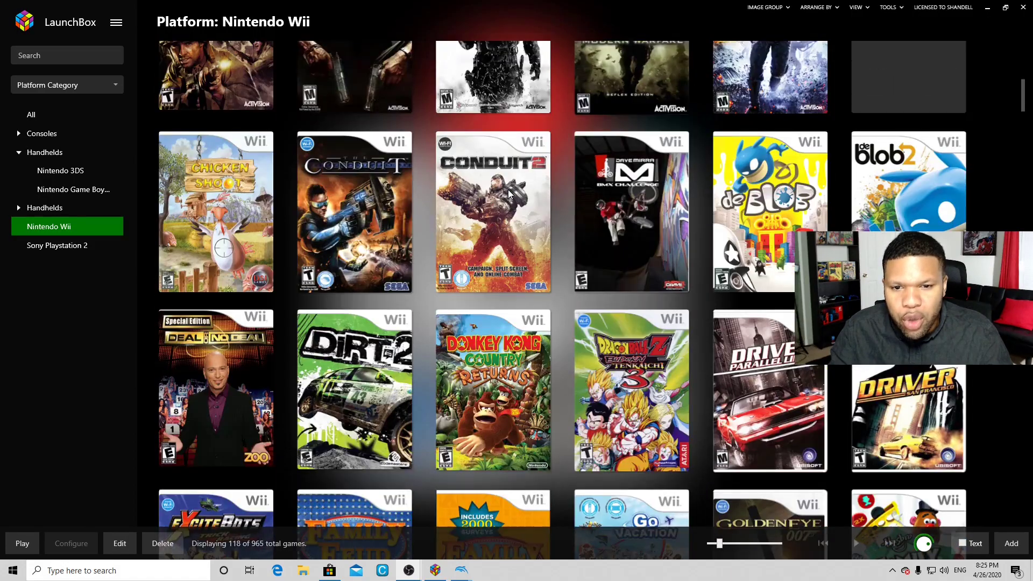
# Scroll the Nintendo Wii grid down to the coverless Rayman: Raving Rabbids 2 .nkit tile.
pyautogui.scroll(-3)
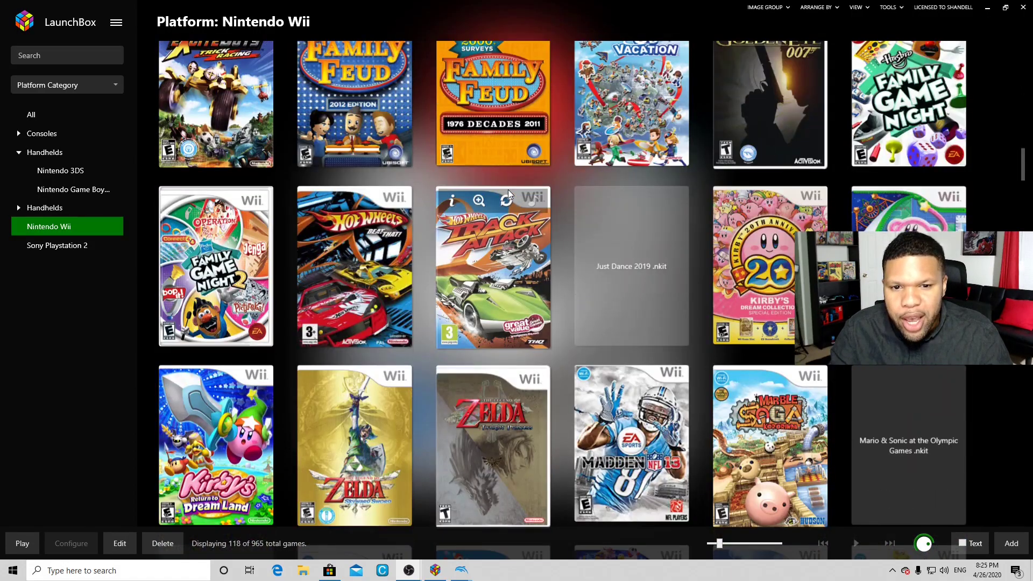
pyautogui.scroll(-3)
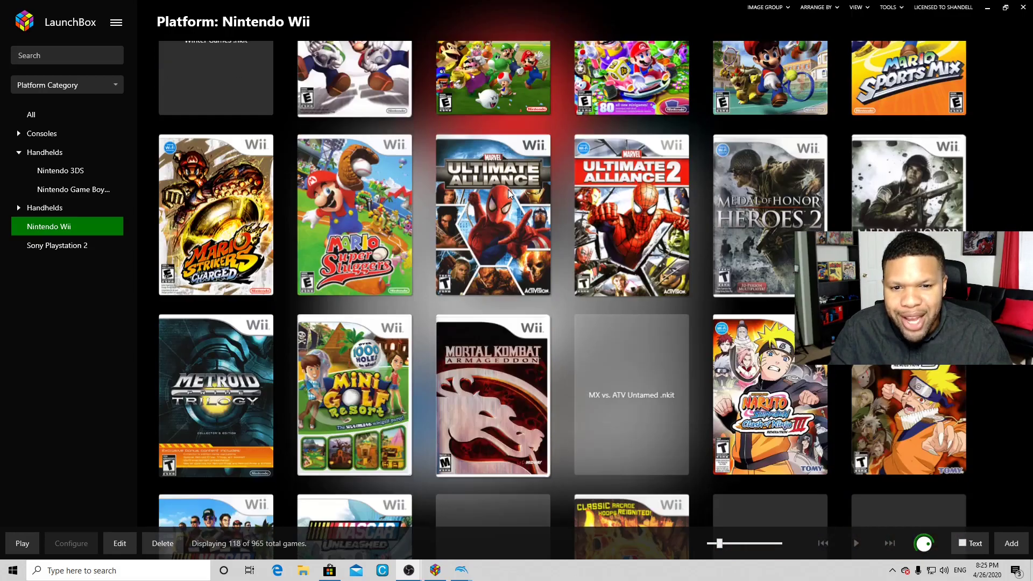
pyautogui.scroll(-3)
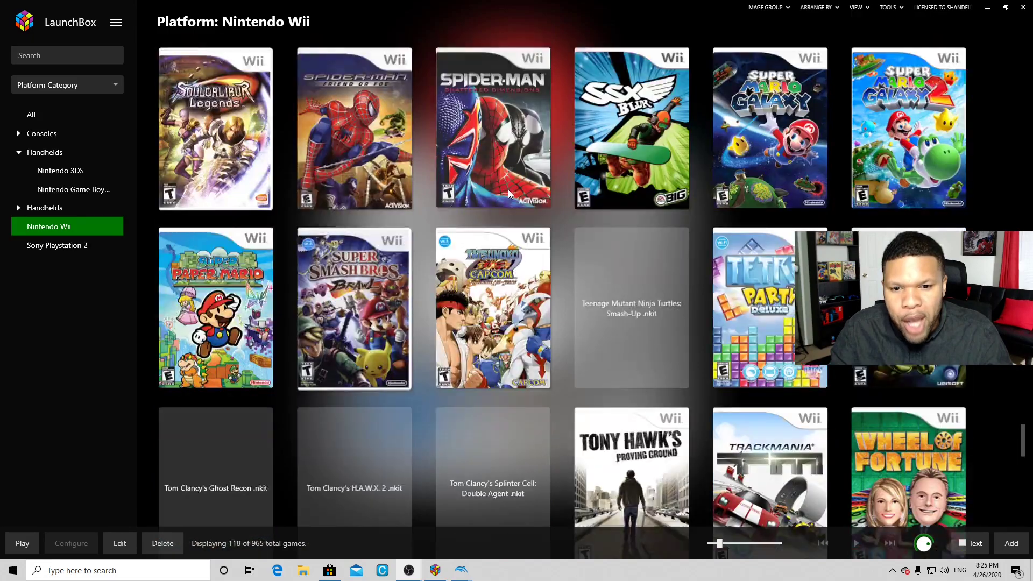
pyautogui.scroll(-3)
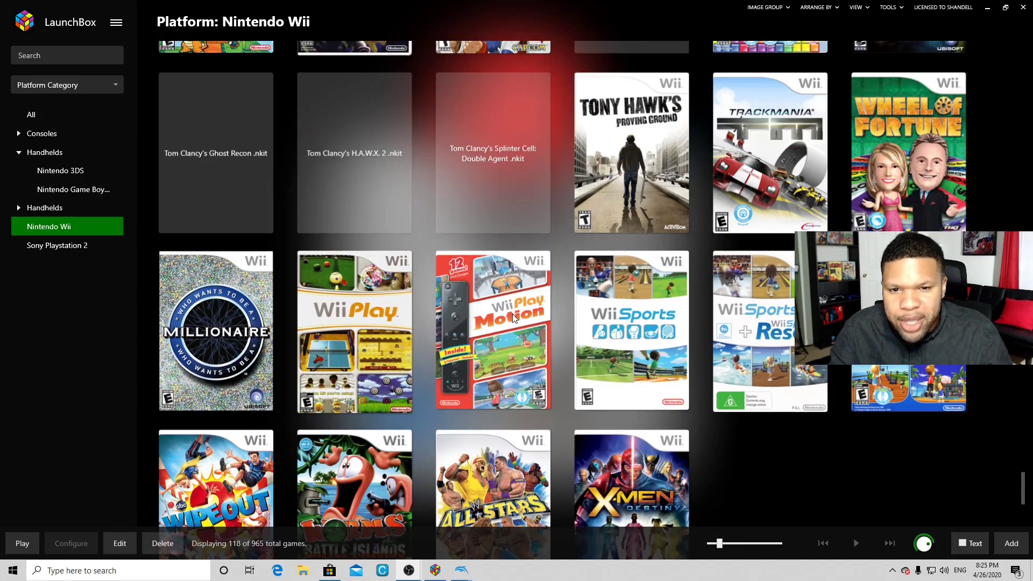
pyautogui.scroll(-3)
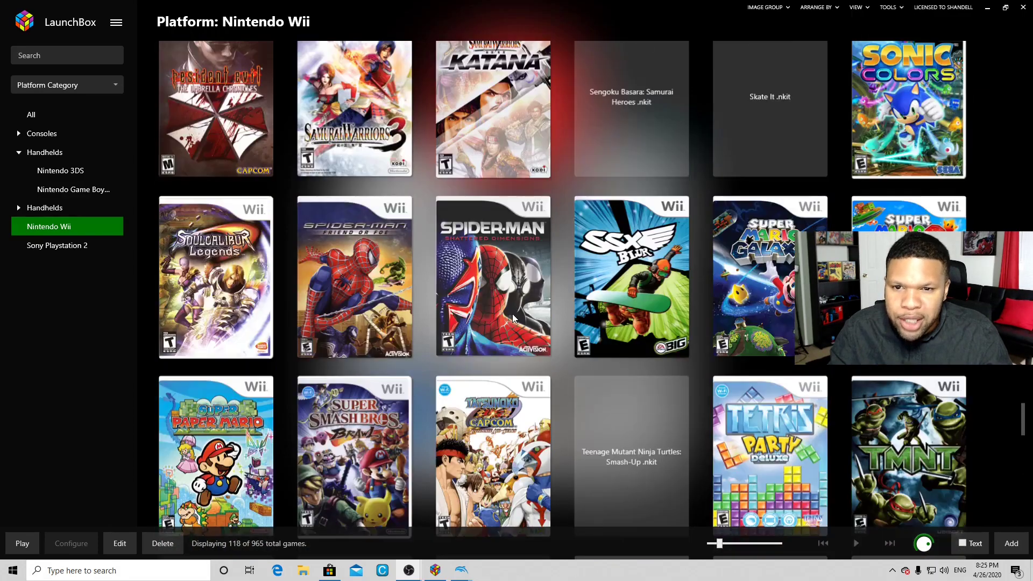
pyautogui.scroll(-3)
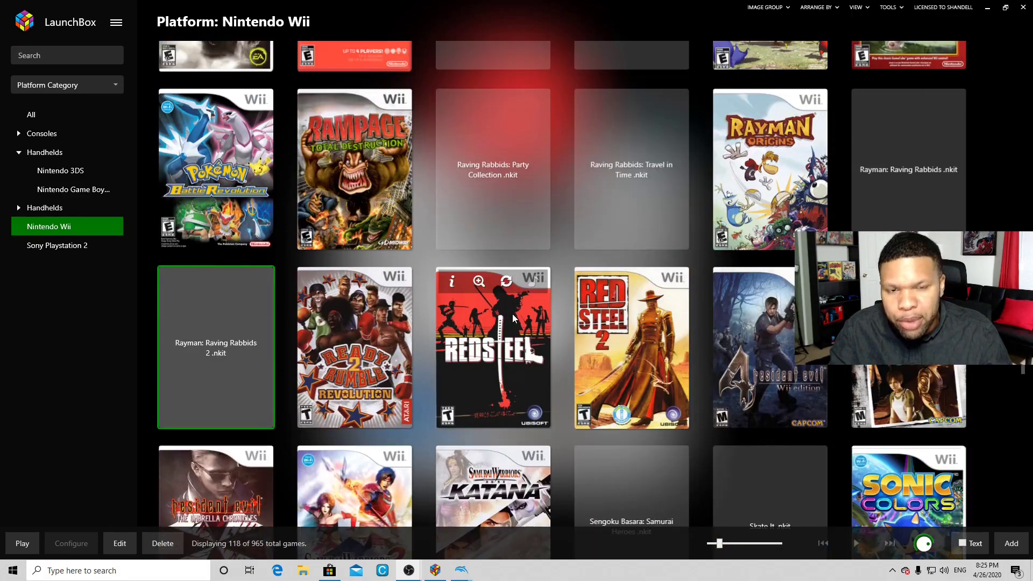
pyautogui.moveTo(515, 319)
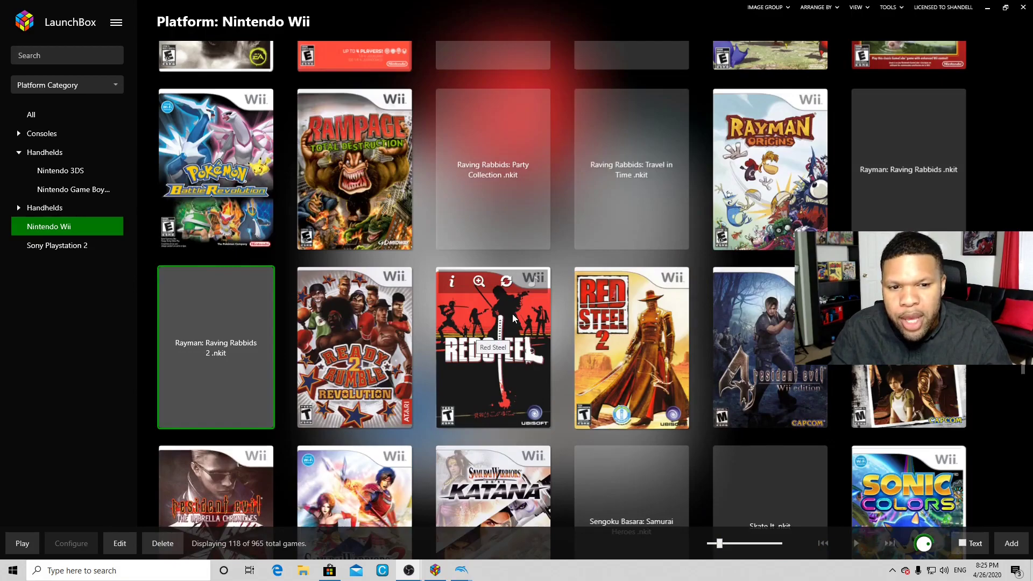
pyautogui.moveTo(550, 274)
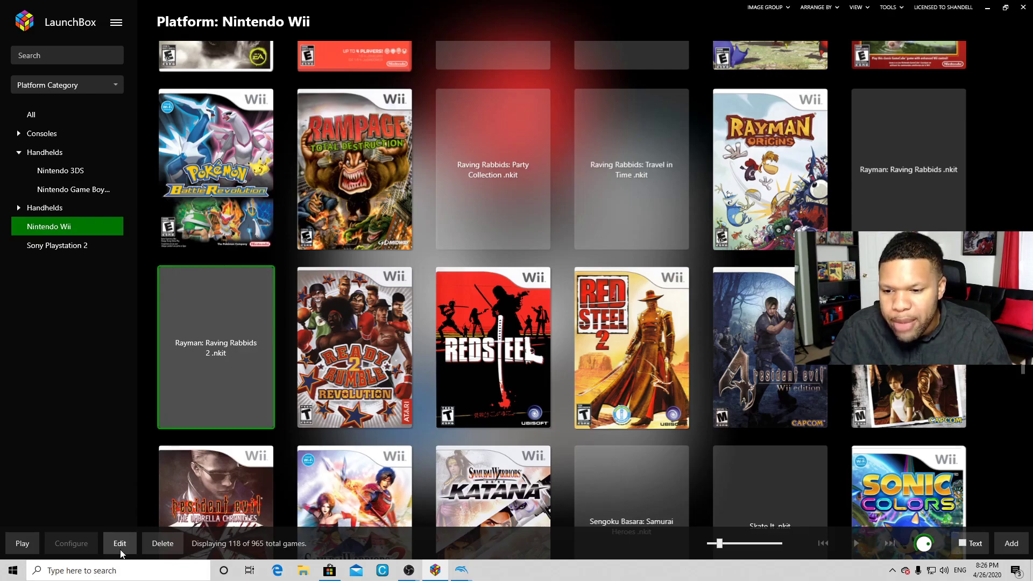
# Open the Edit Game window for the selected Rayman: Raving Rabbids 2 .nkit entry.
pyautogui.click(120, 542)
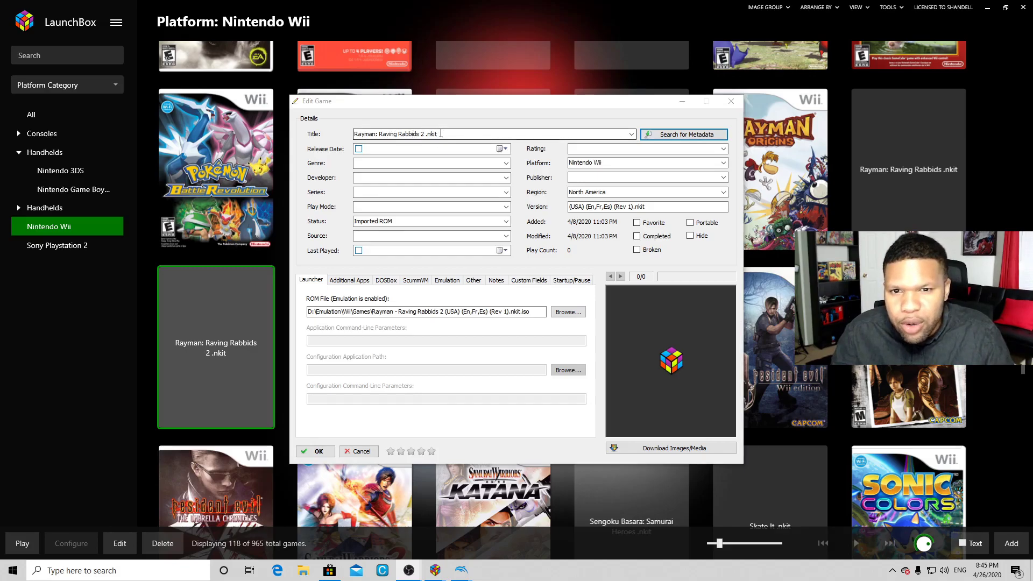
# Strip '.nkit' from the title, search its metadata online, and list the downloadable images and media.
pyautogui.press('Backspace')
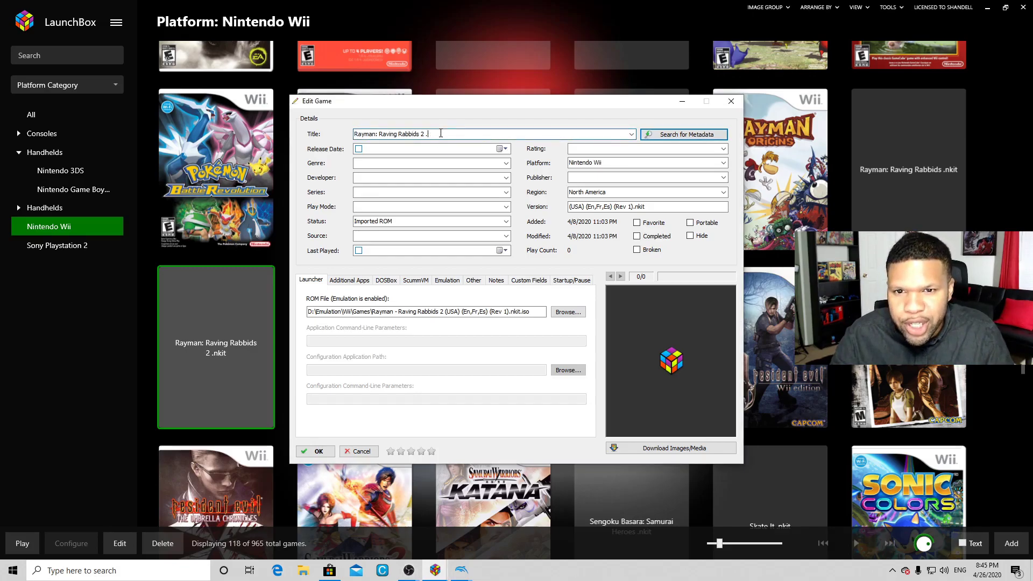
pyautogui.press('Backspace')
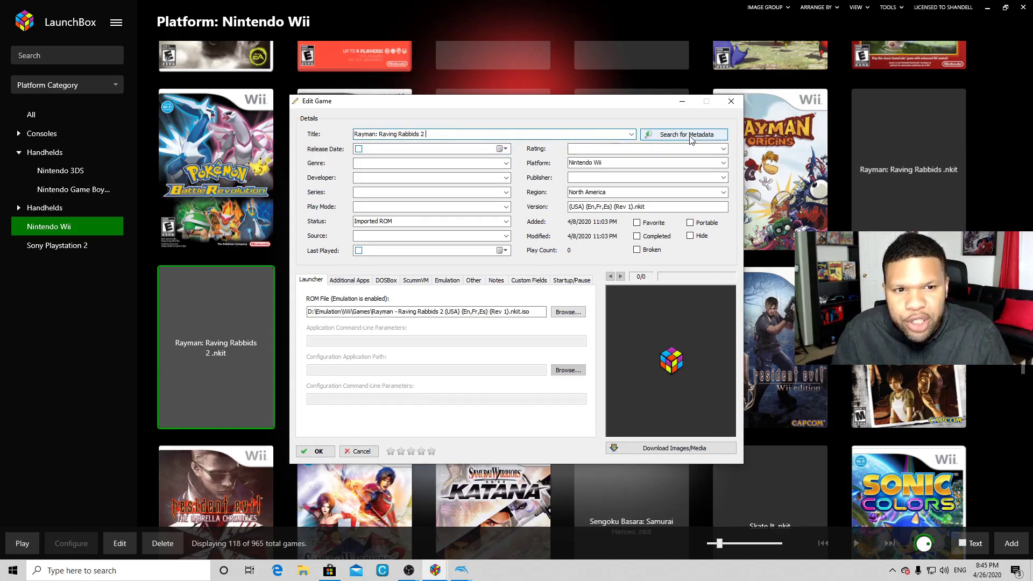
pyautogui.click(683, 135)
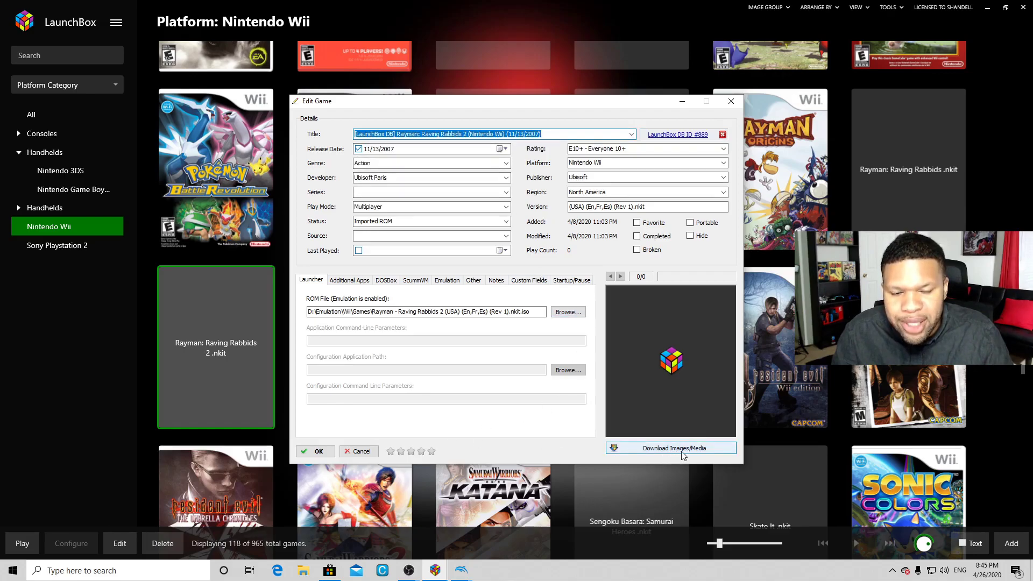
pyautogui.click(671, 448)
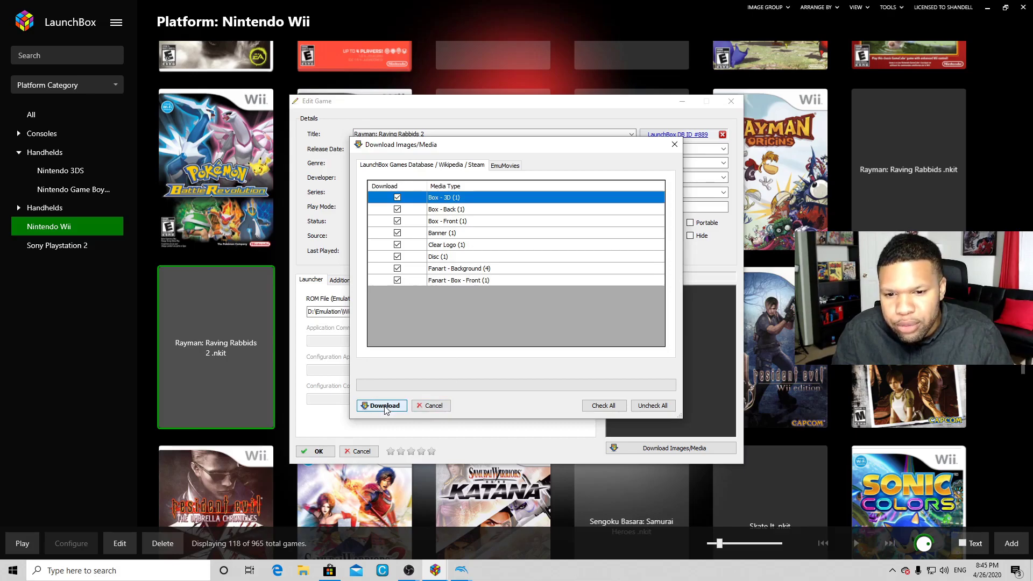
# Download the checked box art and media, then save the game's updated details.
pyautogui.click(381, 406)
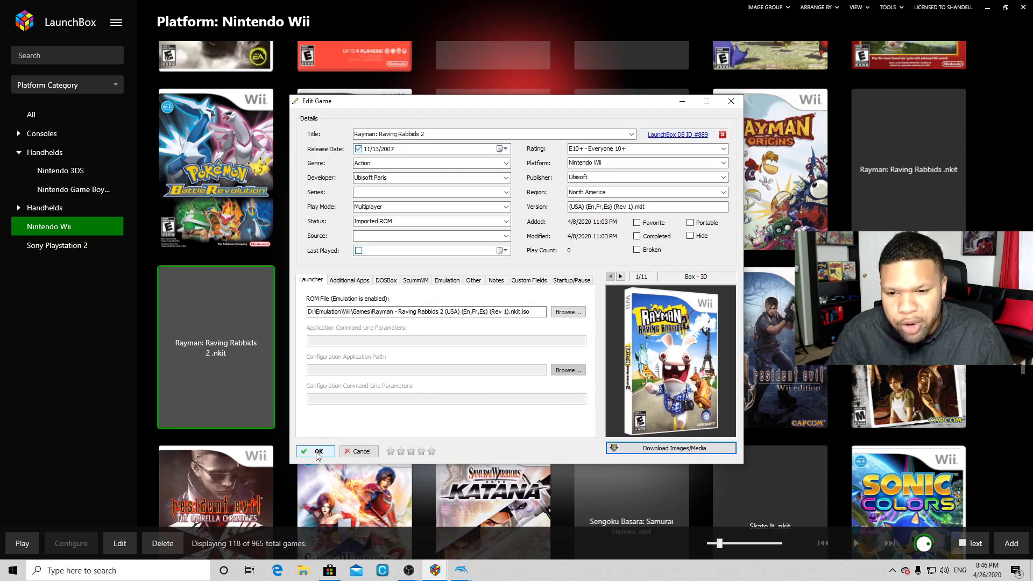
pyautogui.click(316, 451)
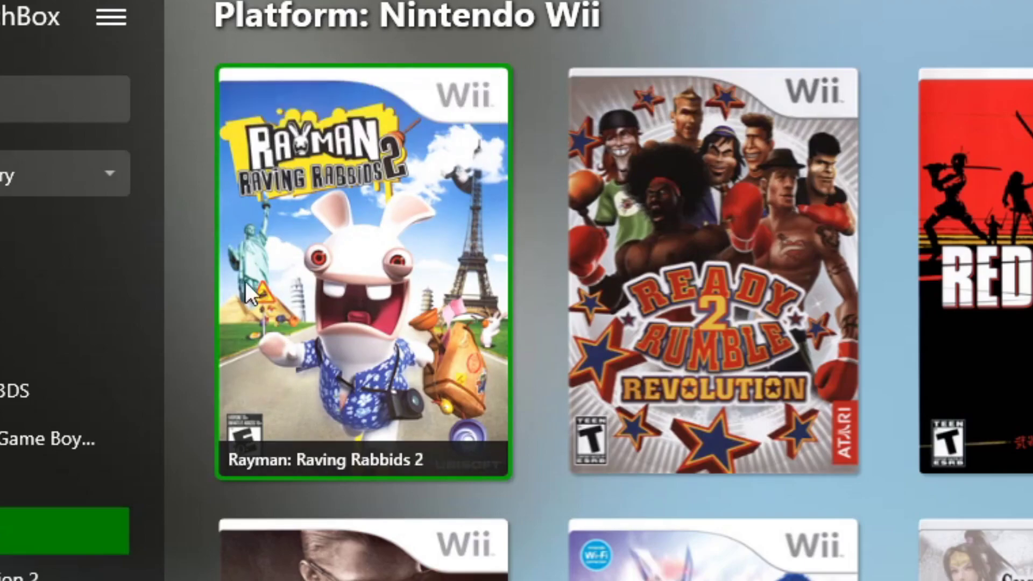
pyautogui.moveTo(388, 362)
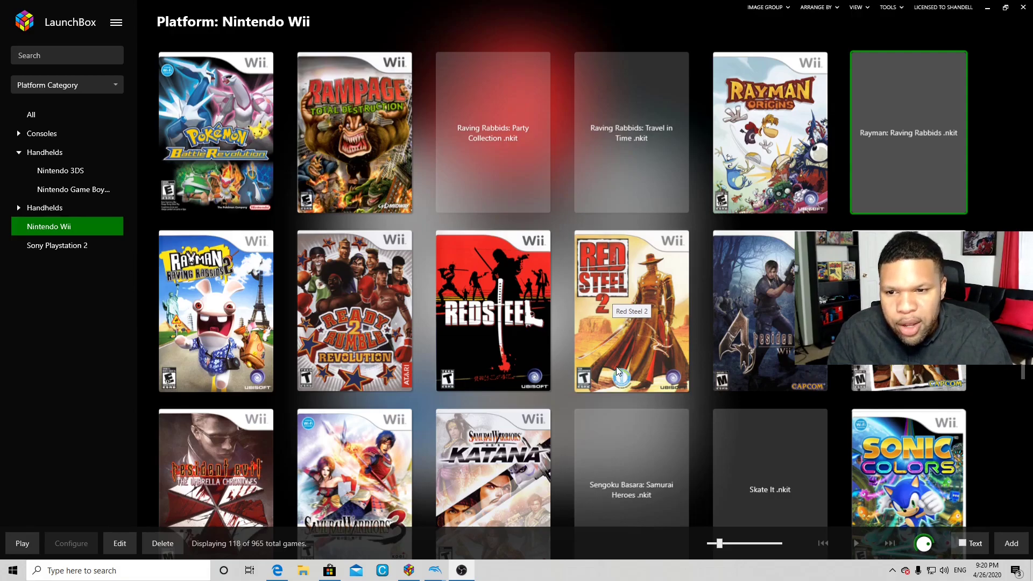
pyautogui.moveTo(569, 362)
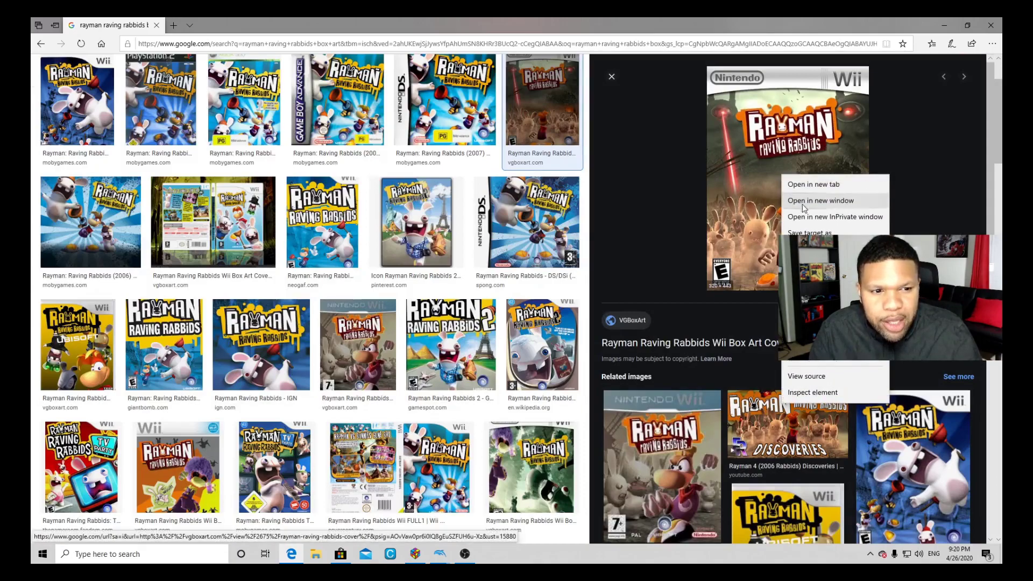
# Save the enlarged Raving Rabbids box art image to the Desktop as 'boxart'.
pyautogui.click(809, 232)
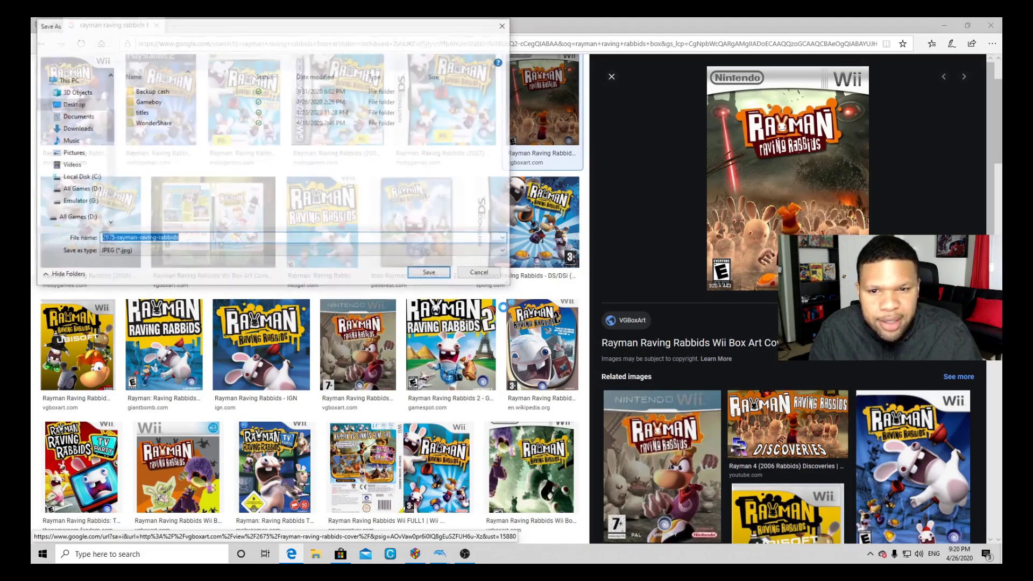
pyautogui.write('b')
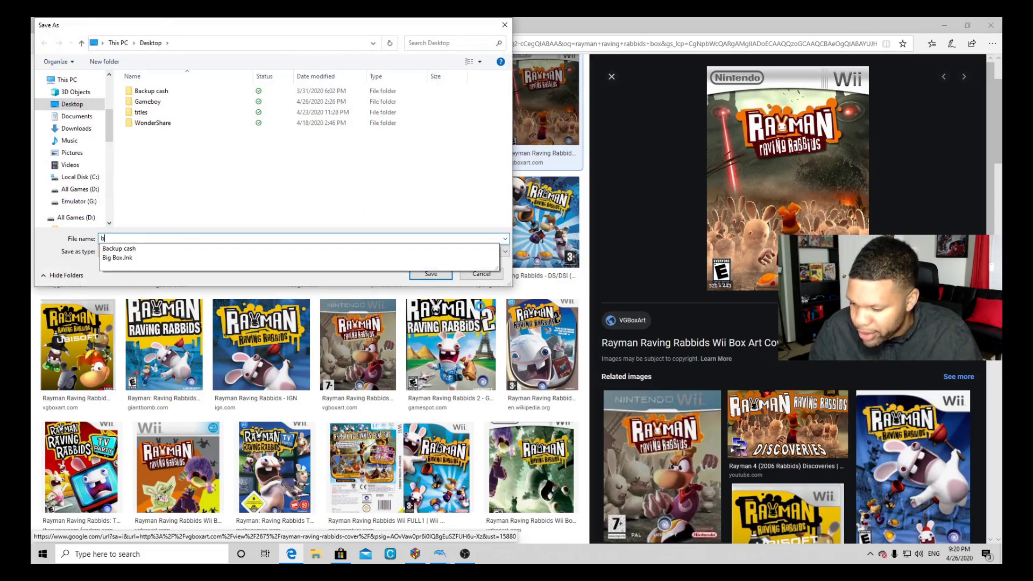
pyautogui.write('oxart')
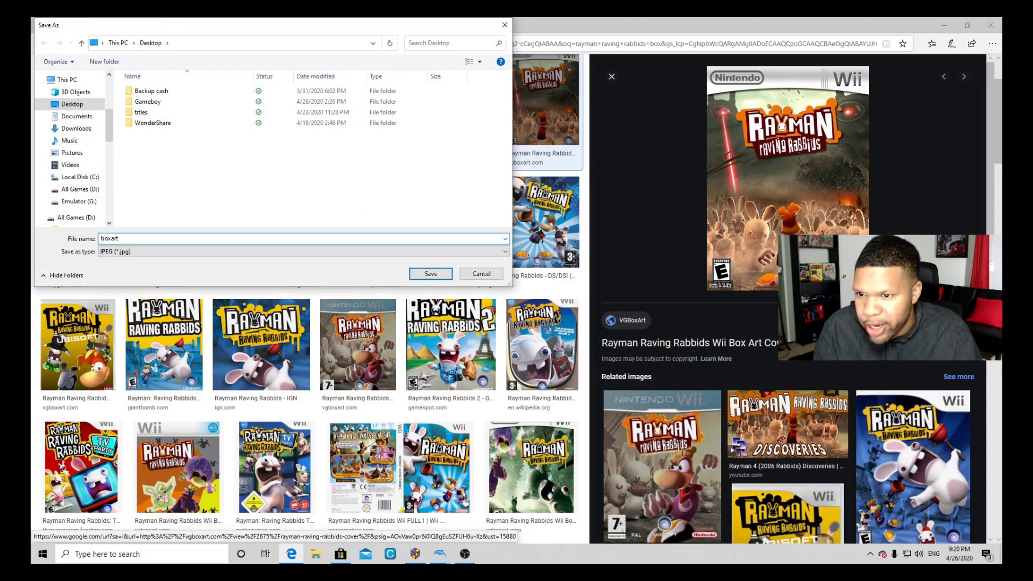
pyautogui.click(415, 553)
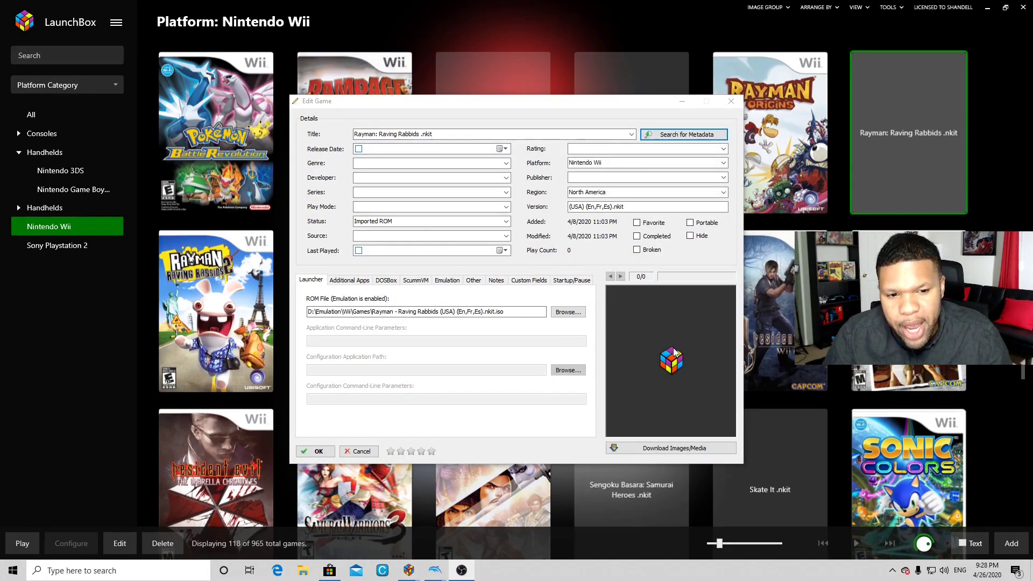
pyautogui.moveTo(674, 363)
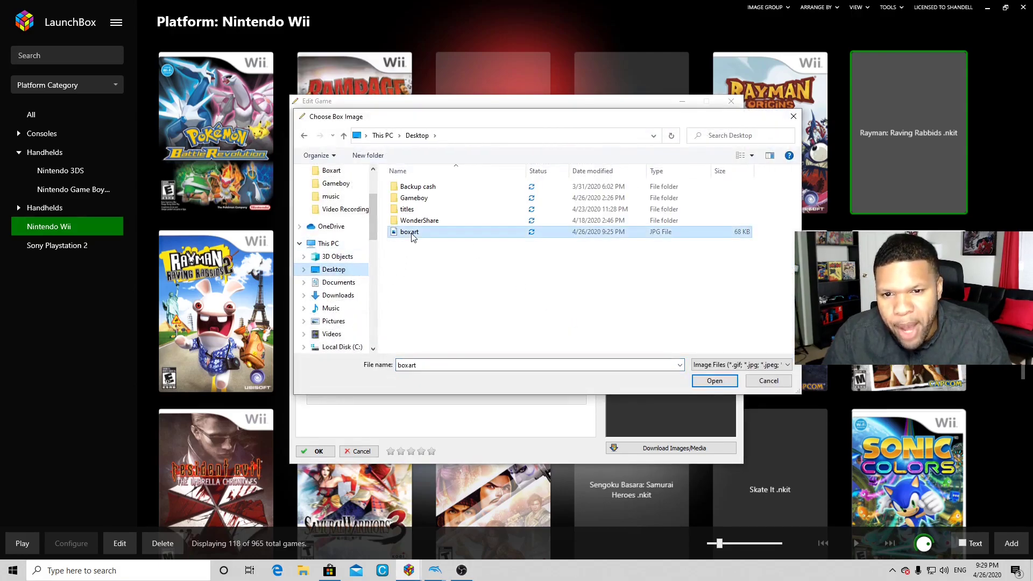
# Set boxart.jpg from the Desktop as the Box - Front image and save the game.
pyautogui.click(715, 381)
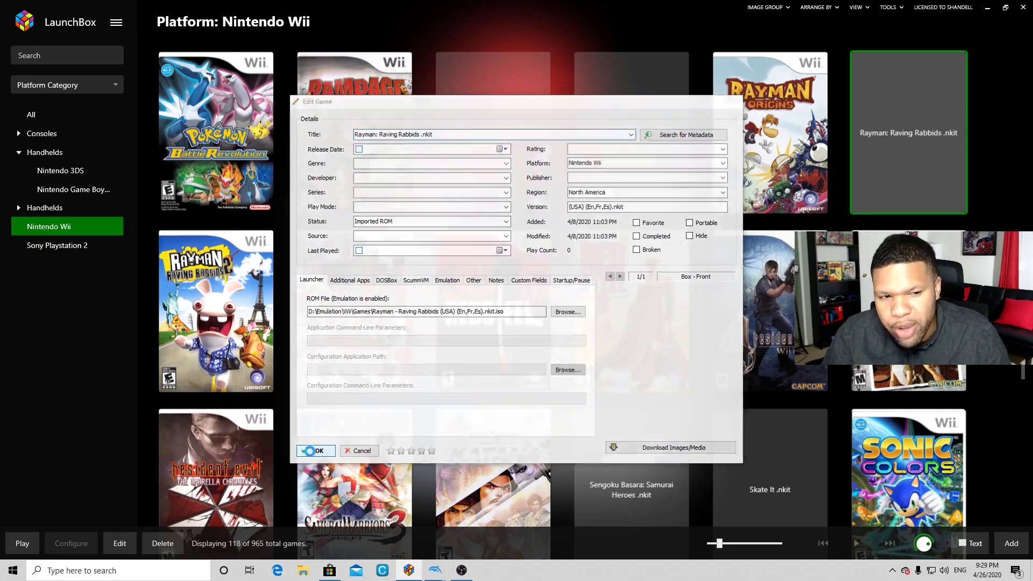
pyautogui.click(315, 451)
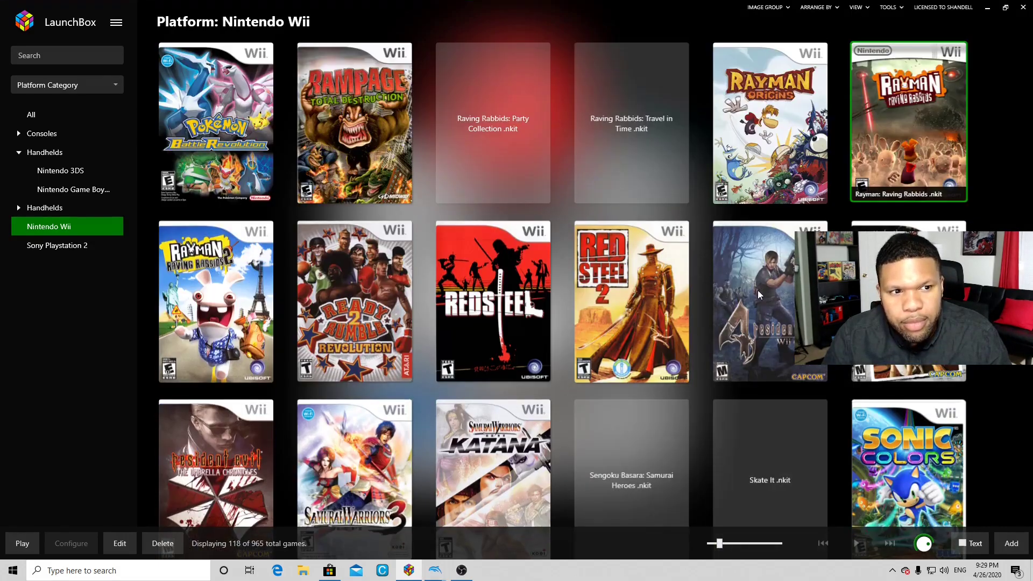